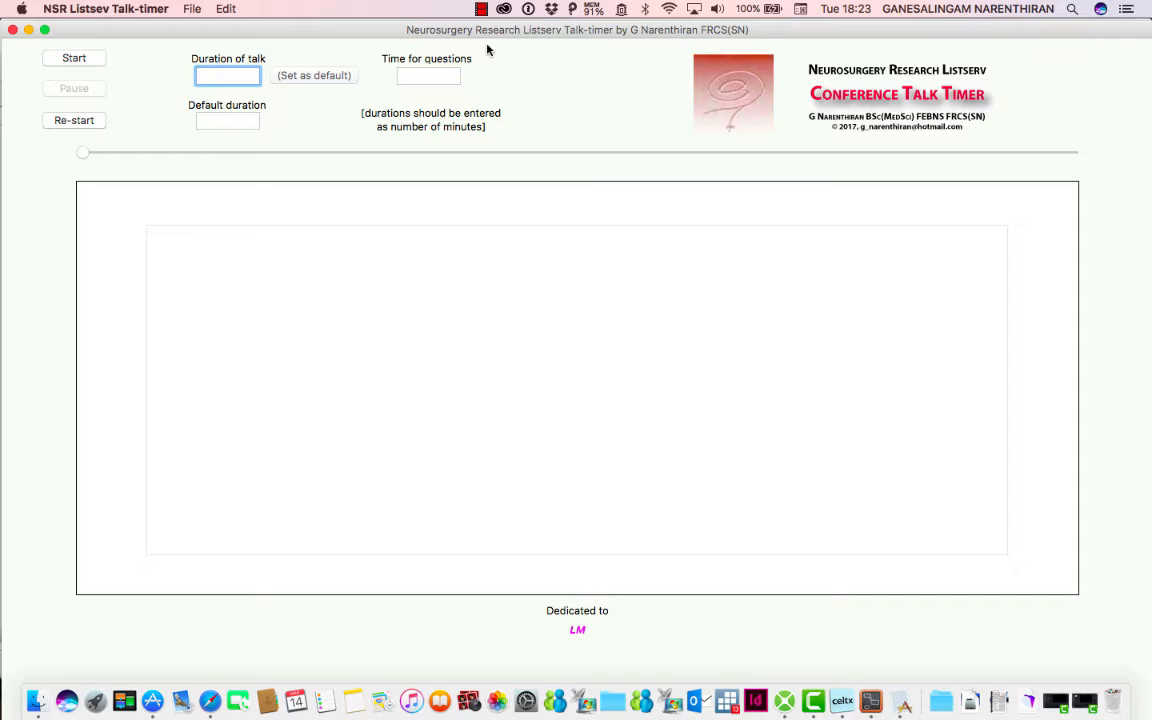
mouse_move(756, 294)
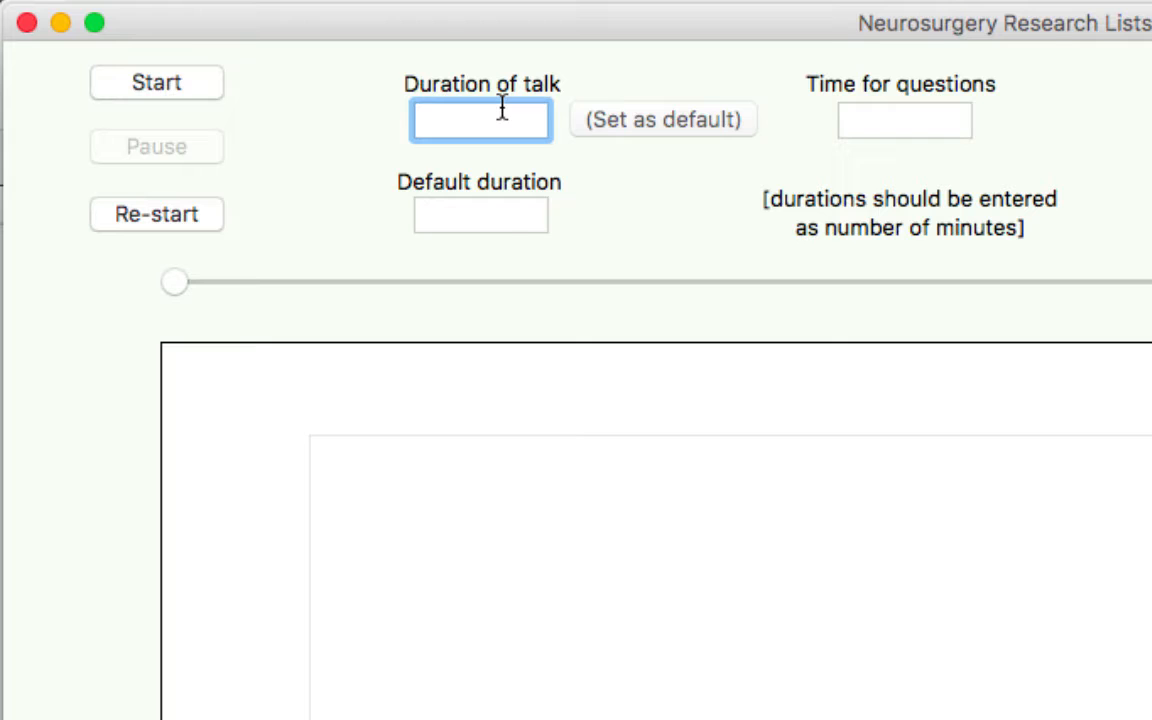
- Enter a 15-minute talk duration and save 15 as the default duration
text(15)
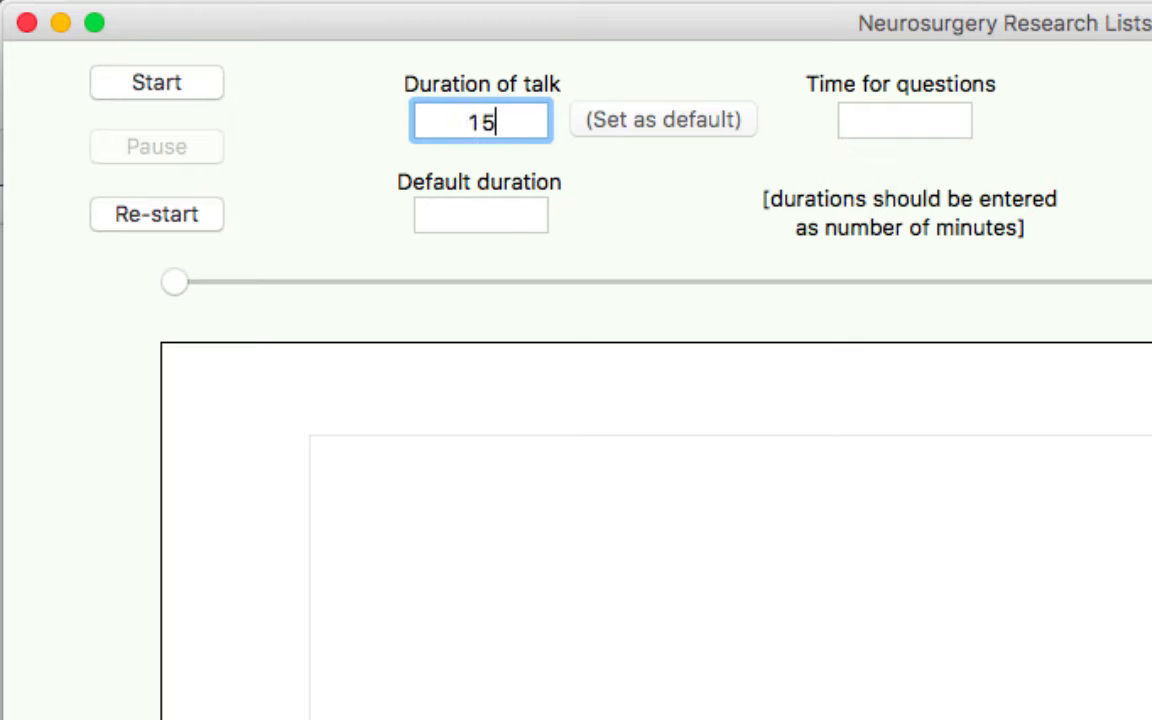
mouse_move(655, 190)
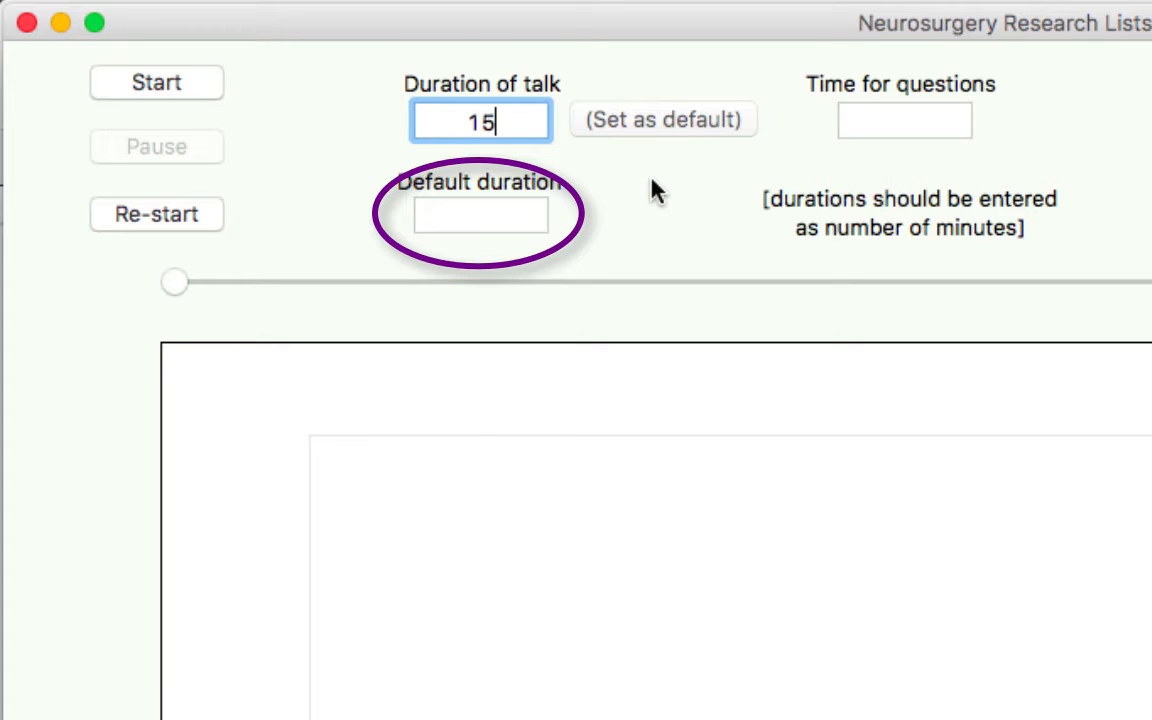
click(662, 119)
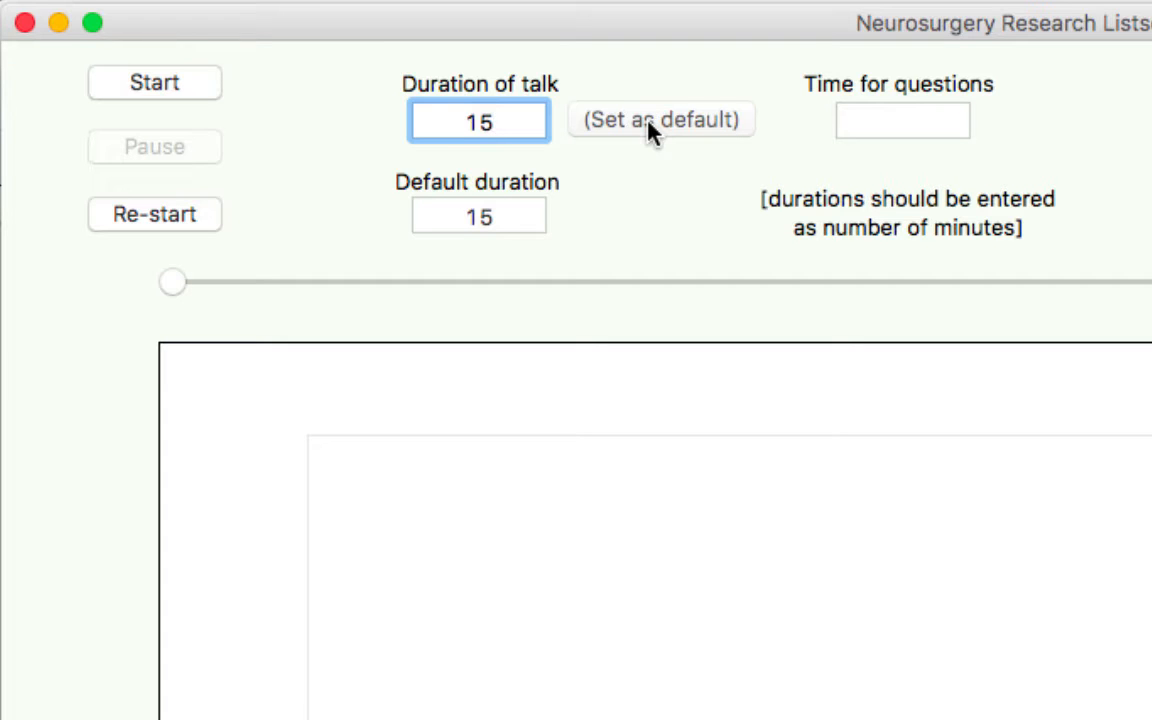
click(478, 121)
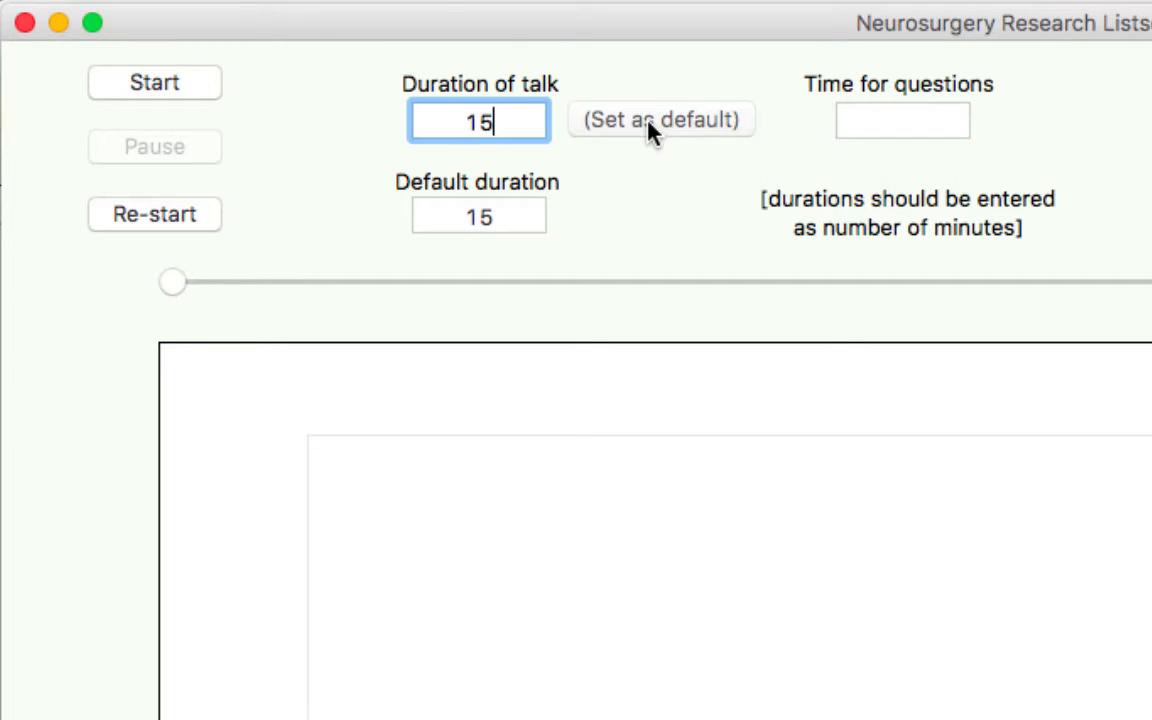
click(901, 120)
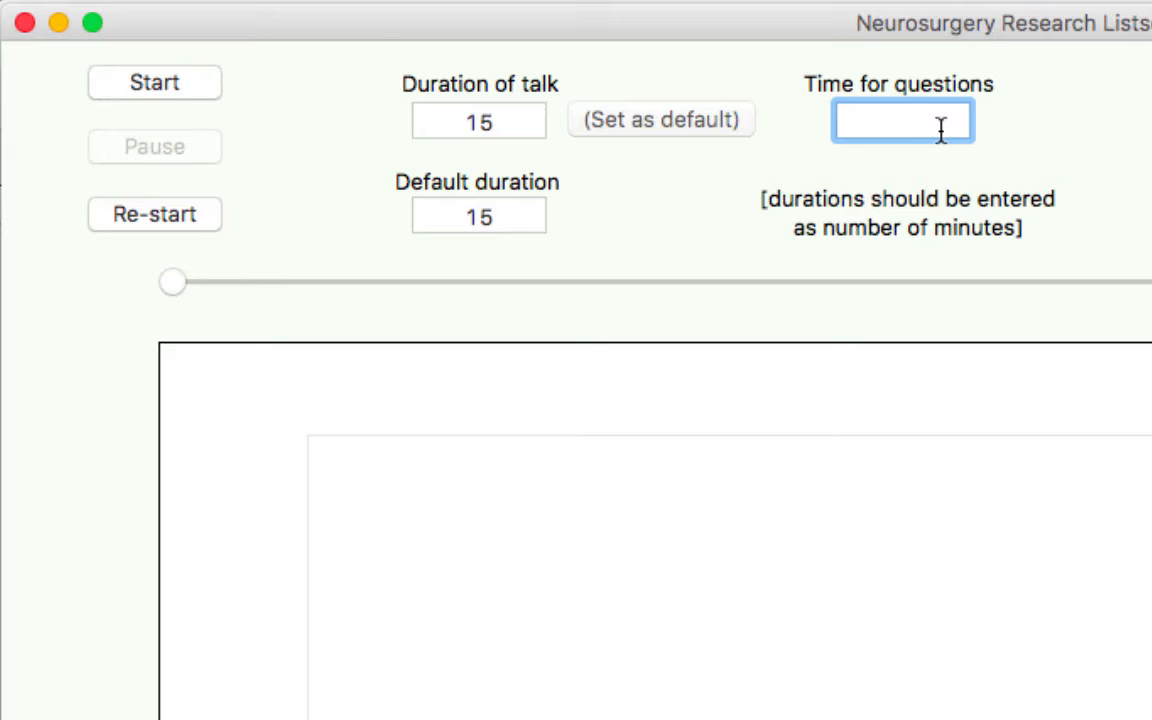
- Enter 3 in the Time for questions field
click(900, 120)
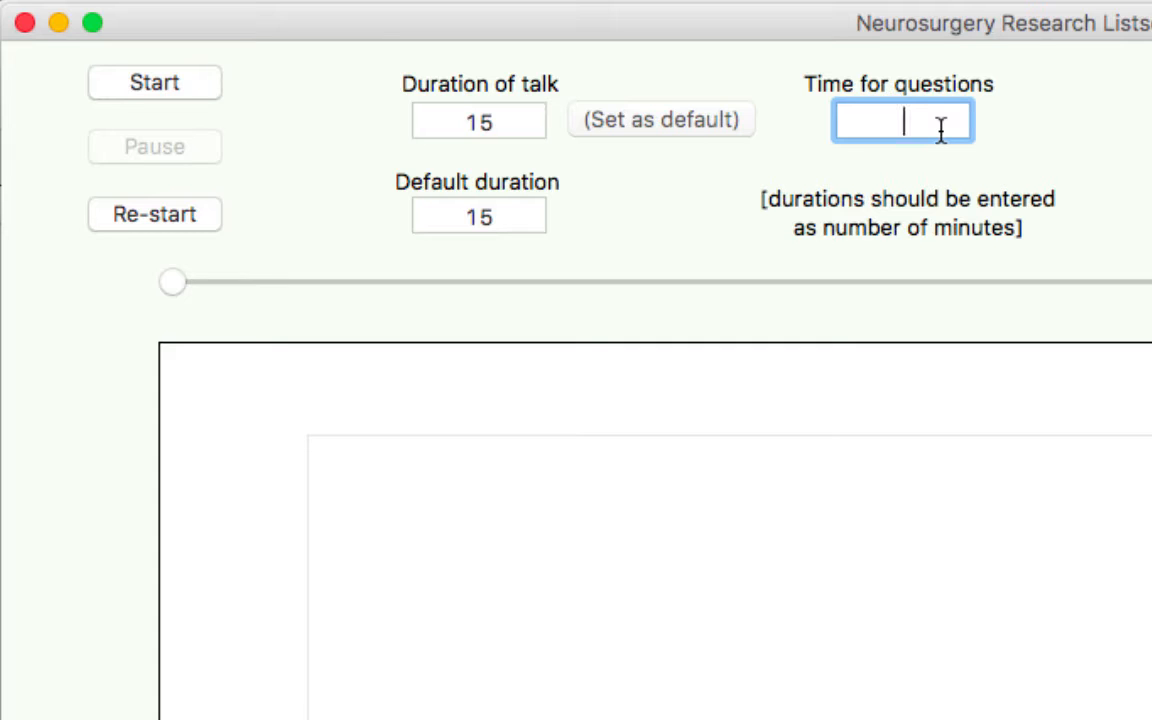
text(3)
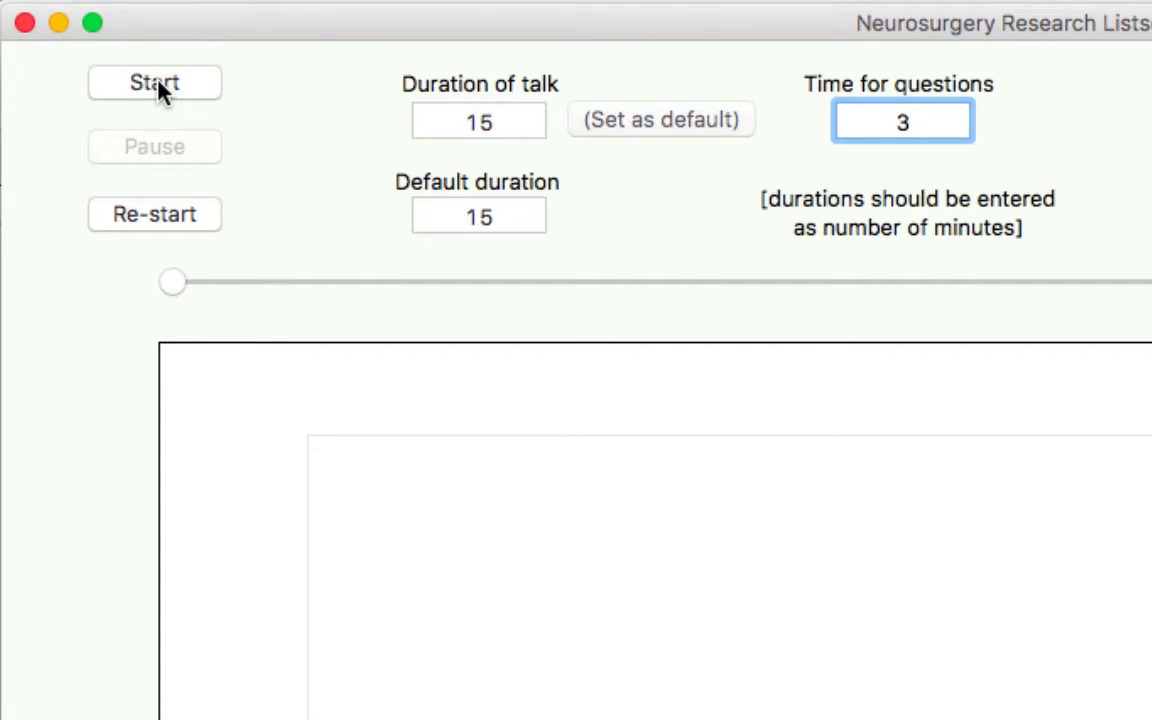
- Start the 15-minute countdown so the display turns green
click(154, 82)
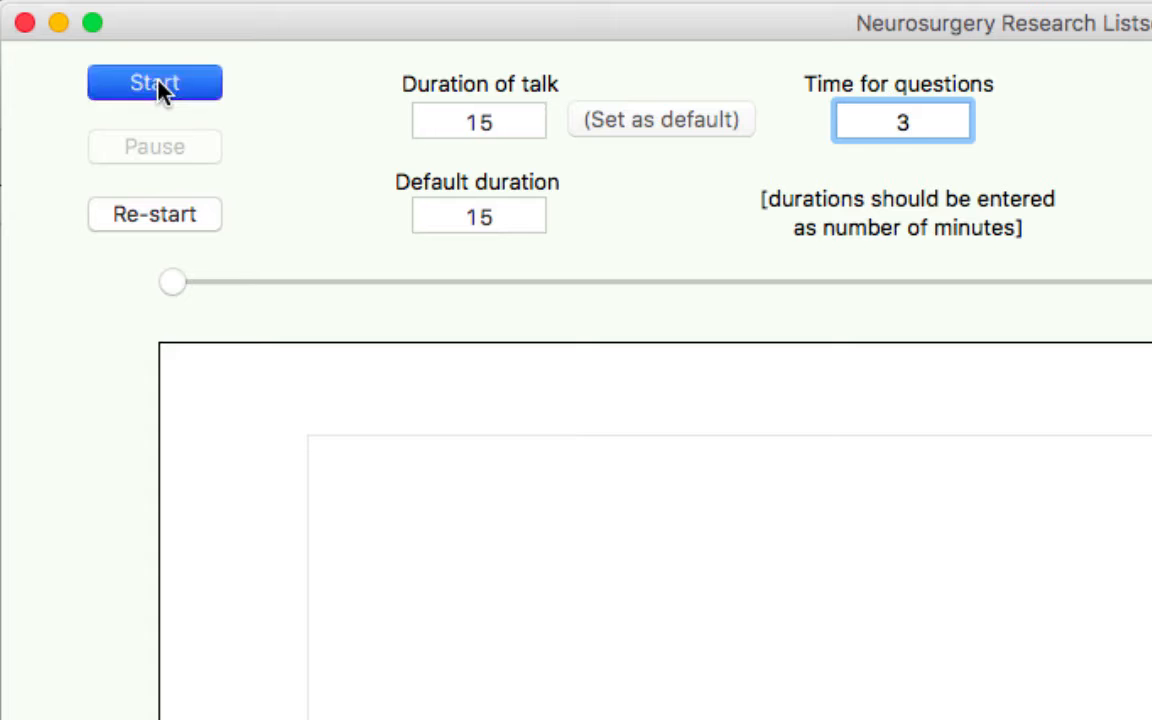
click(154, 82)
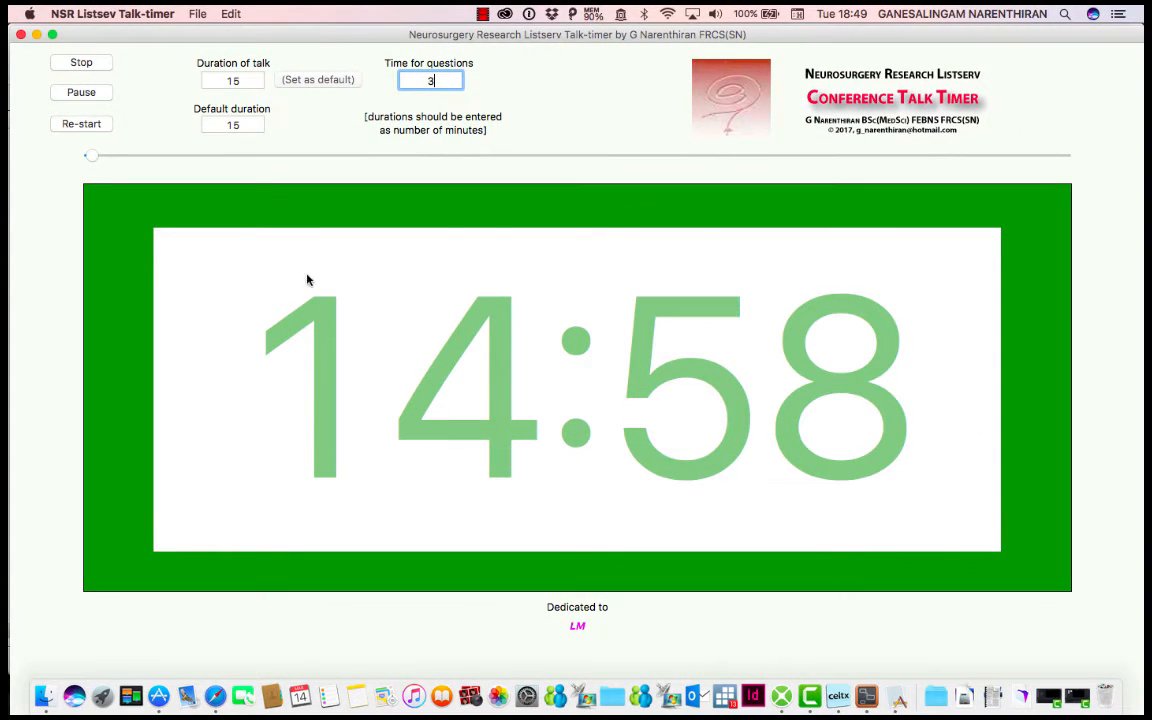
mouse_move(258, 366)
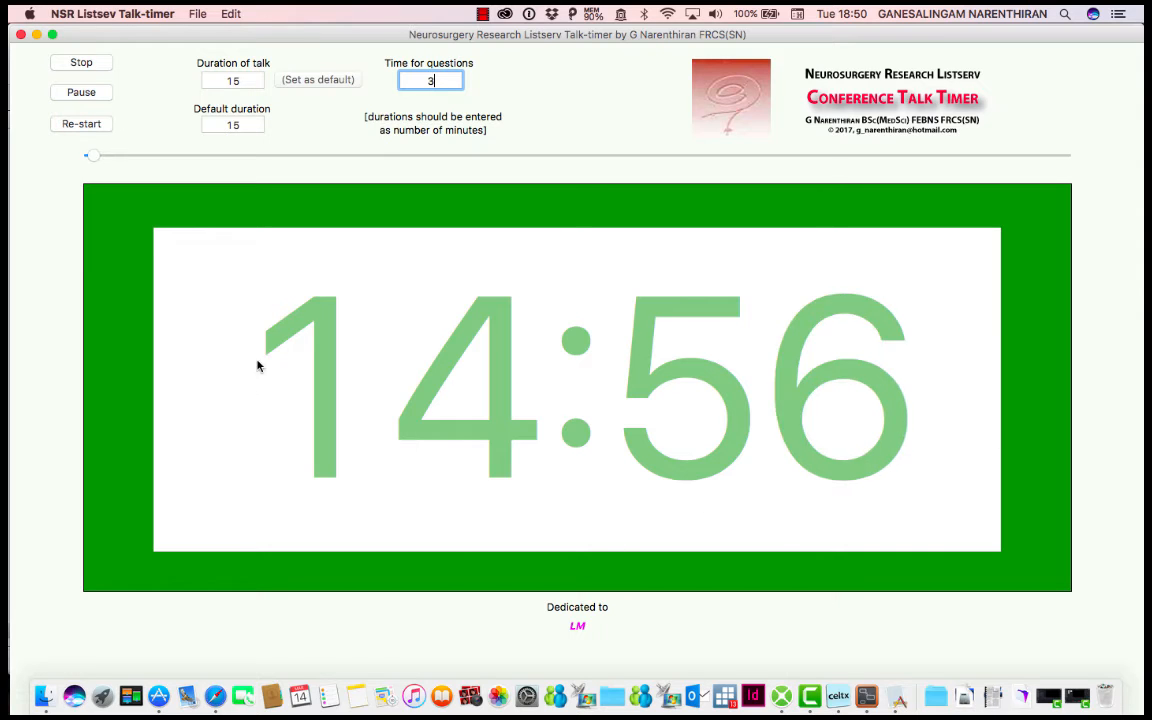
mouse_move(640, 290)
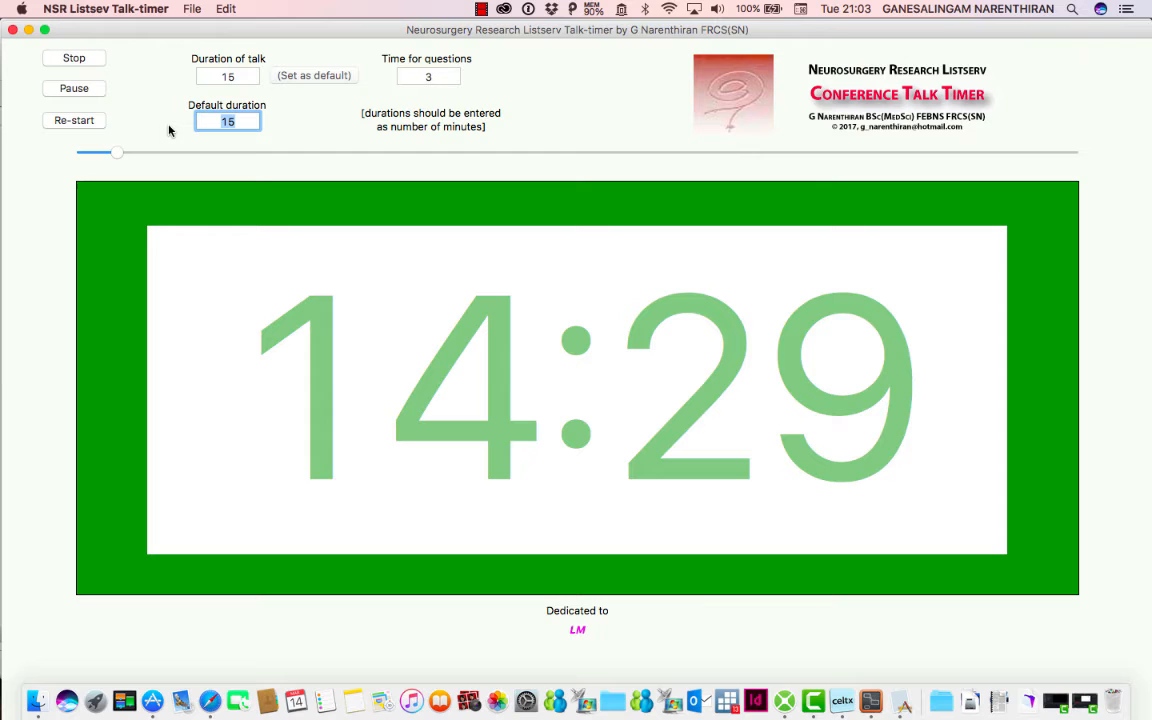
mouse_move(105, 103)
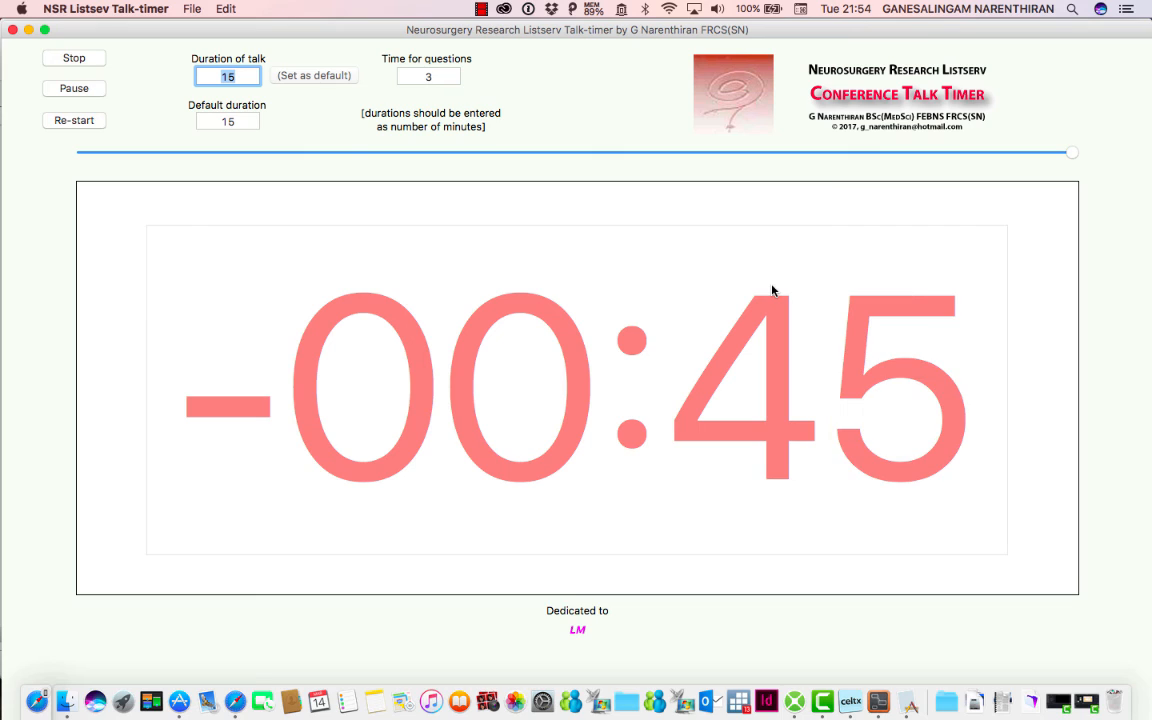
mouse_move(78, 57)
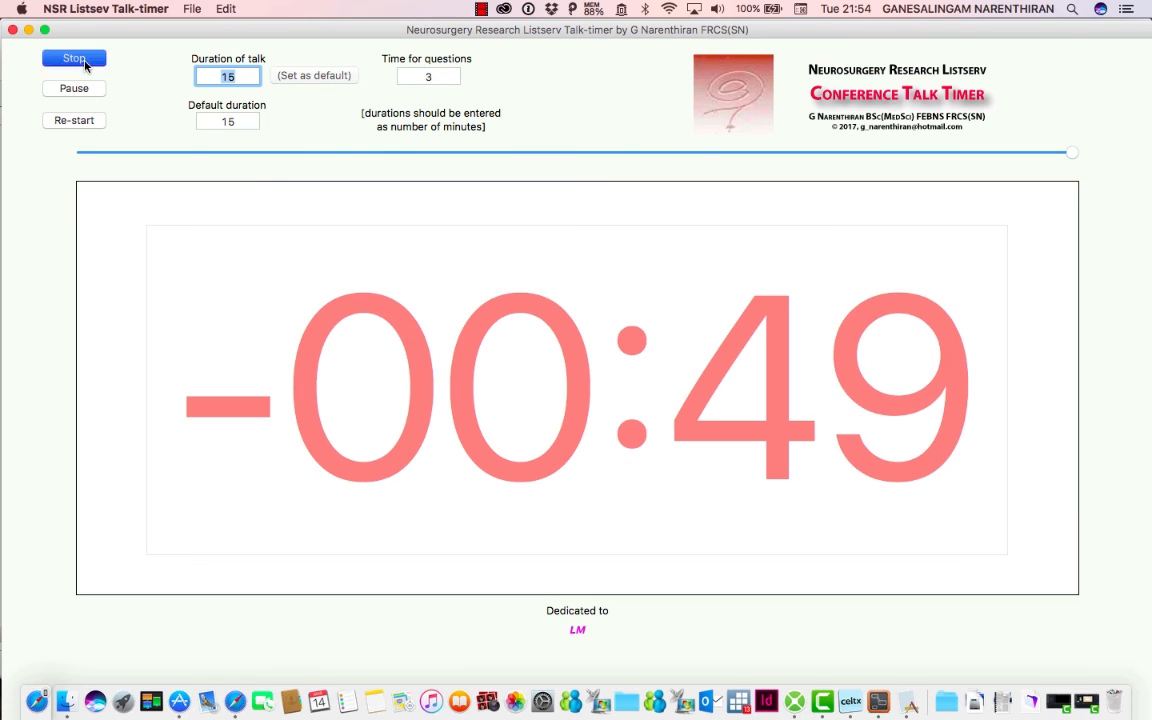
- Stop the overtime count, leaving the timer display blank
click(73, 57)
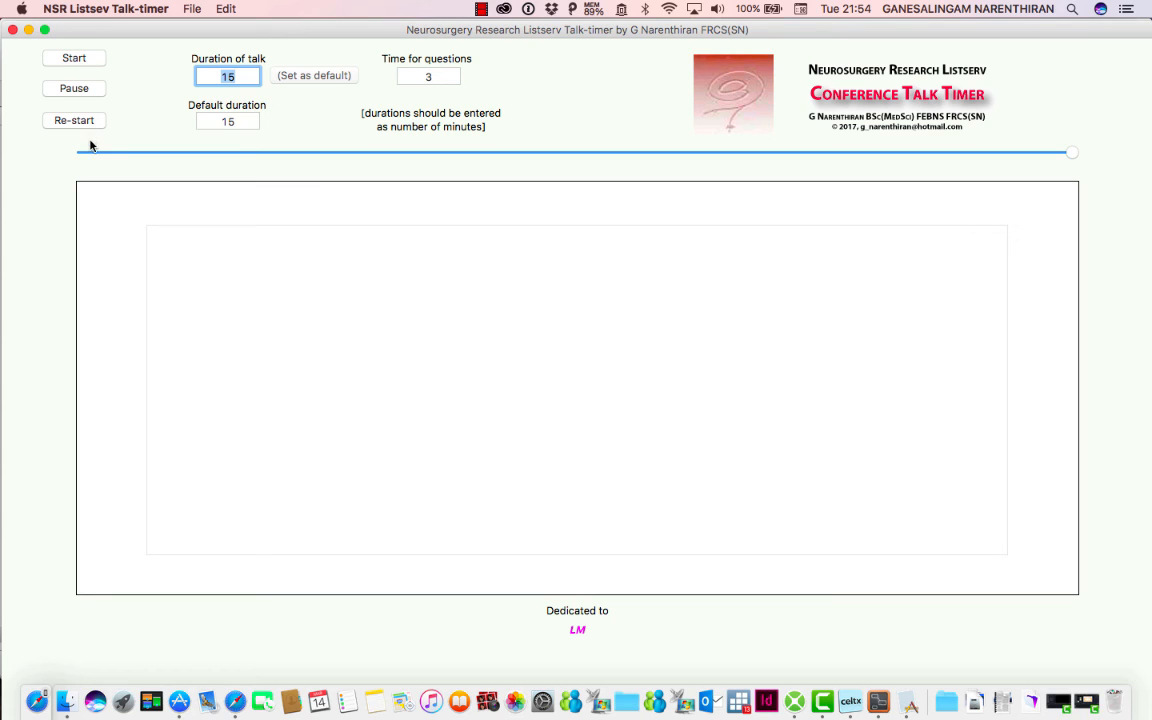
mouse_move(82, 70)
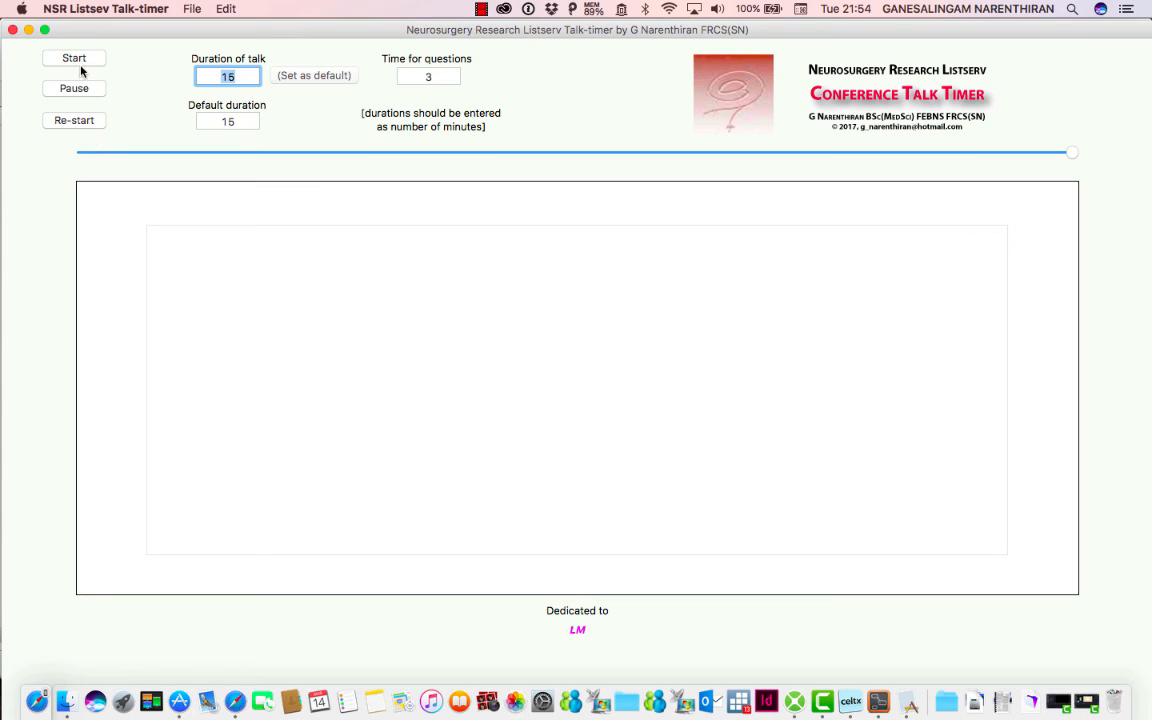
- Restart the timer for a new 15-minute green countdown
click(73, 57)
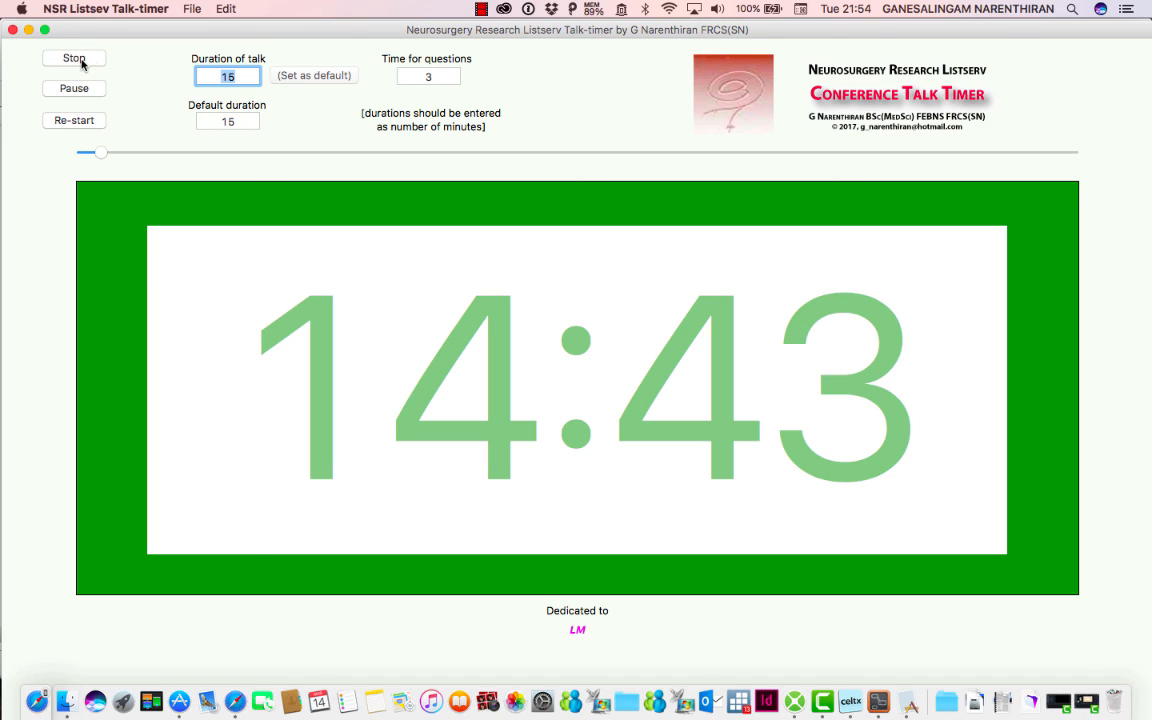
click(481, 9)
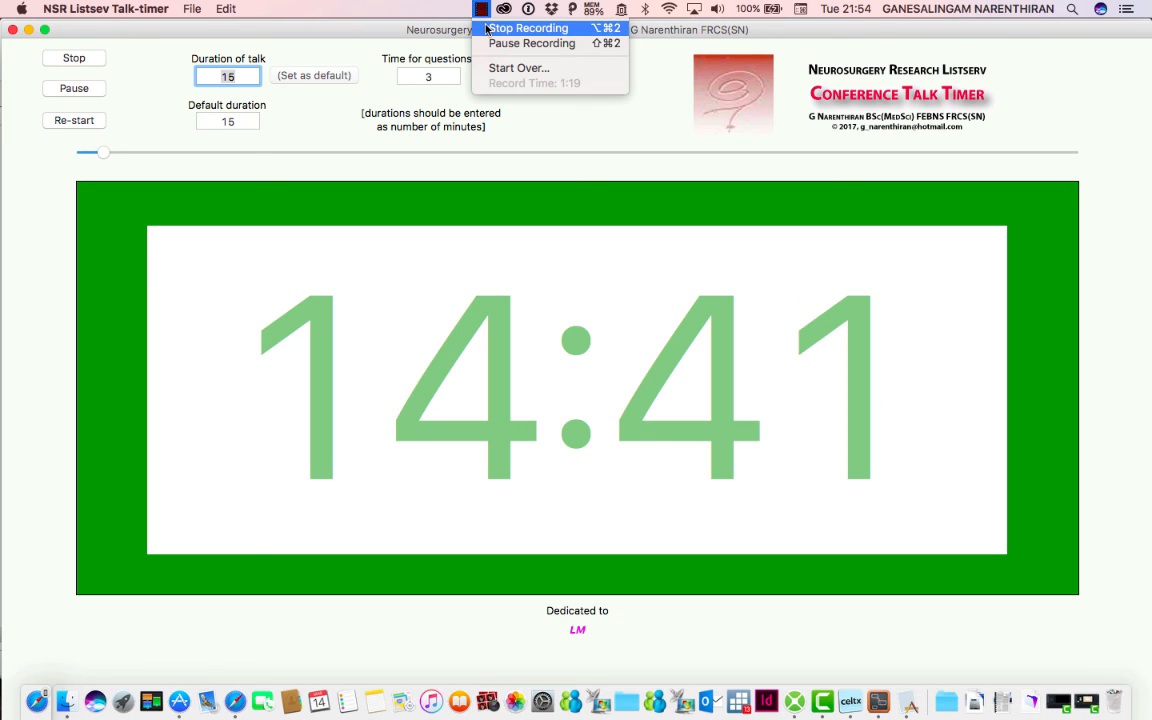